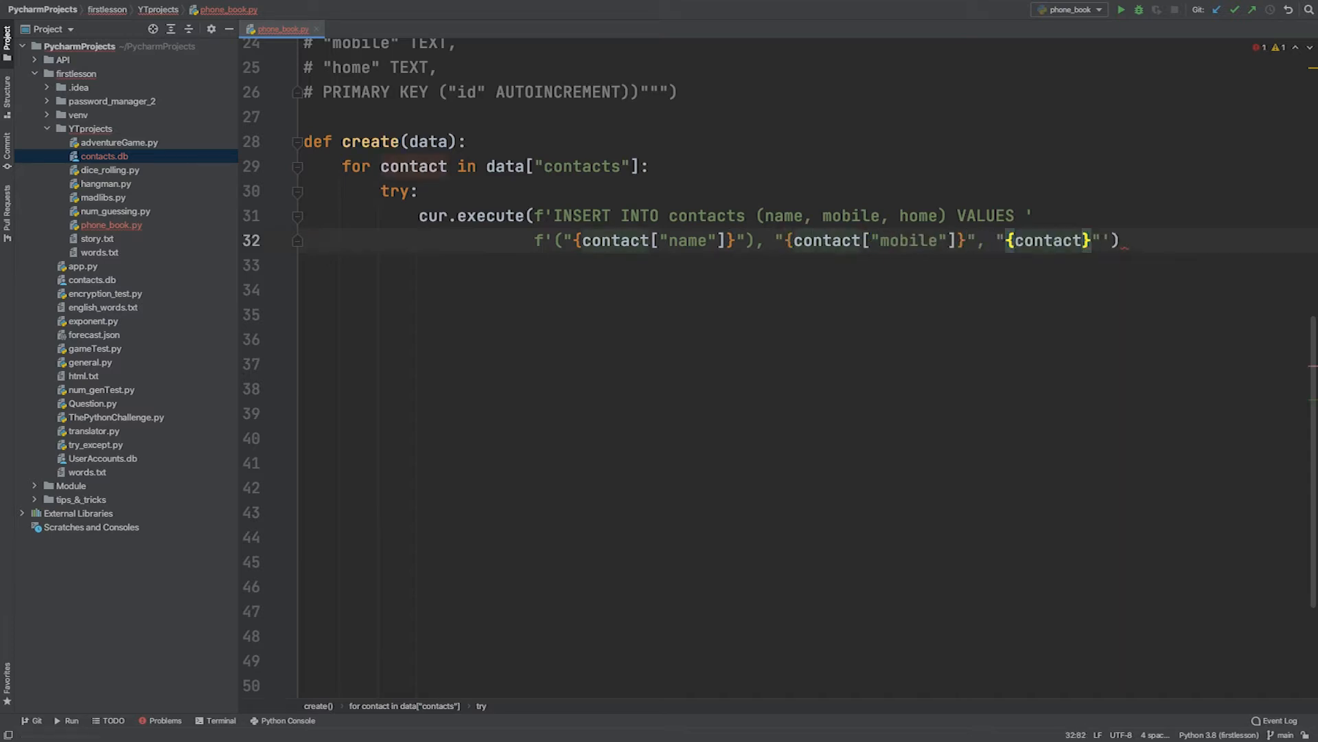
{"action": "type", "text": "except sql"}
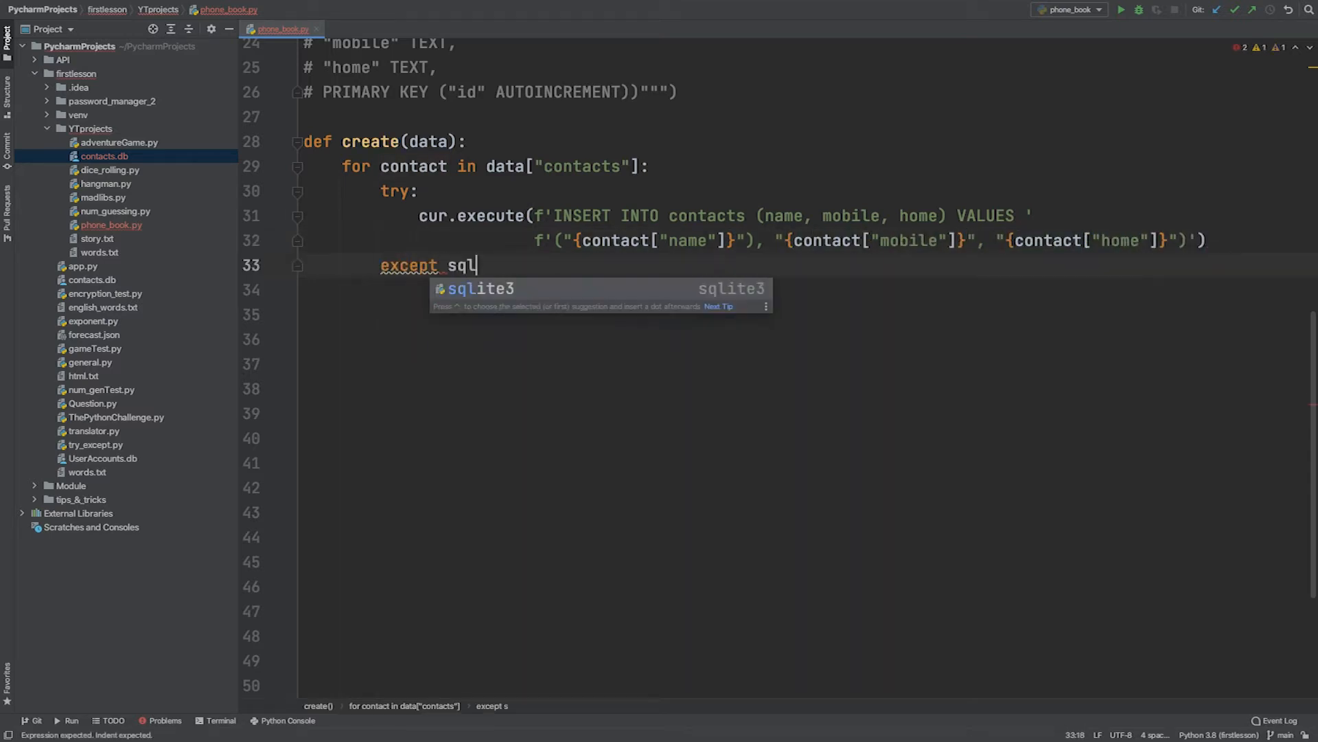